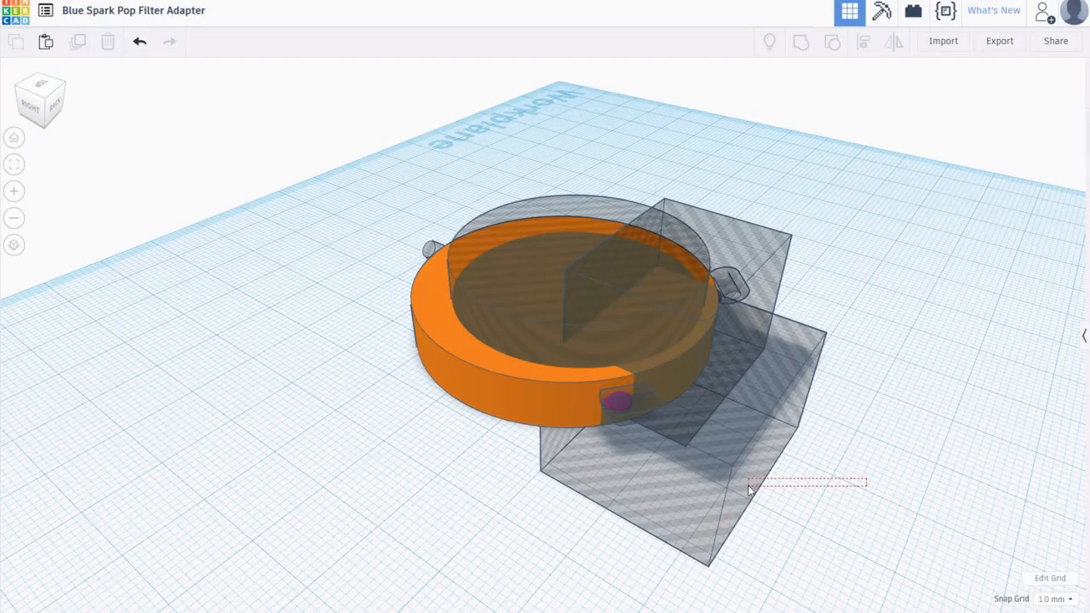
Centre the cylindrical hole concentrically inside the orange ring from Top view.
left_click(40, 98)
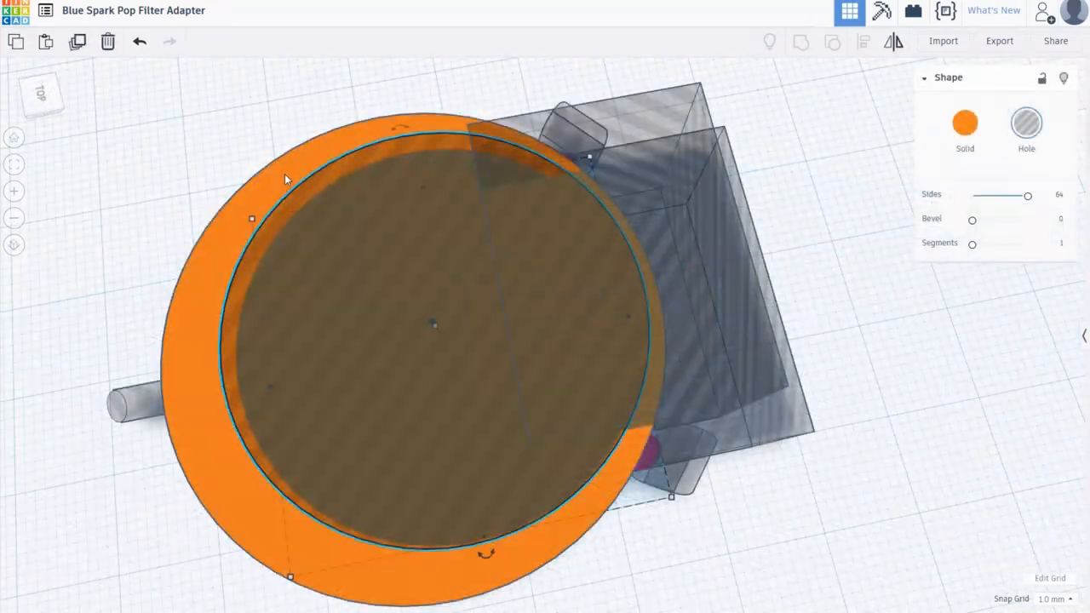
Group the ring with the inner cylinder hole and orbit to inspect the hollow band.
left_click(800, 41)
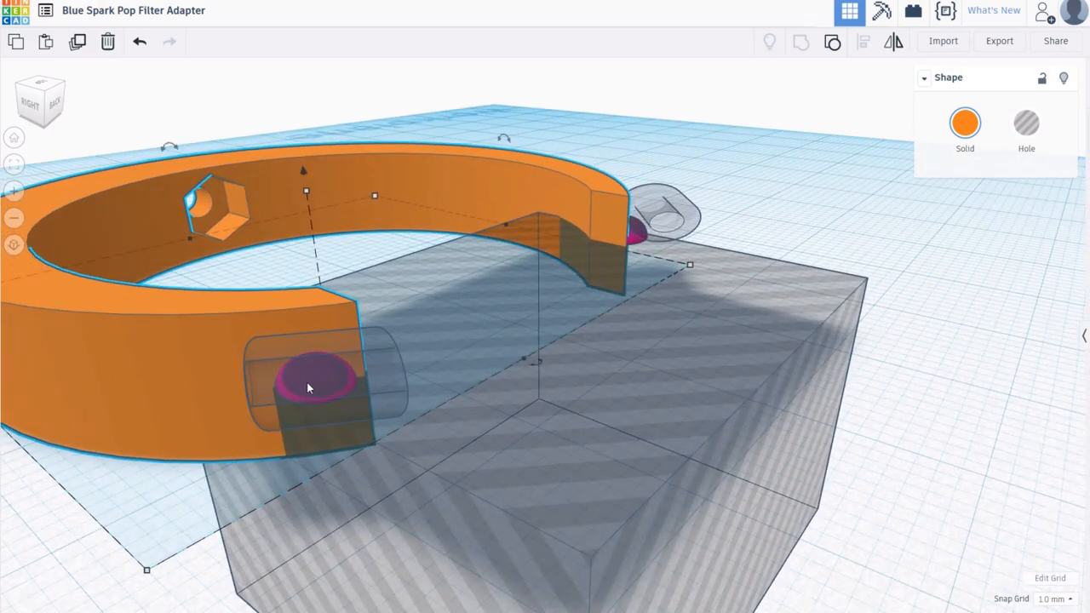
left_click_drag(309, 387, 562, 437)
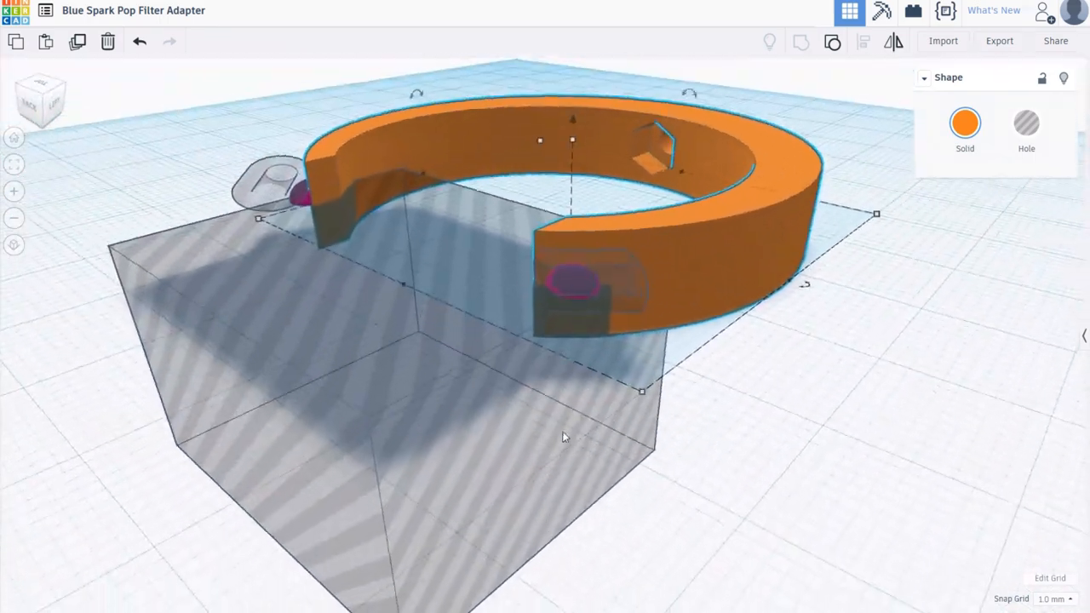